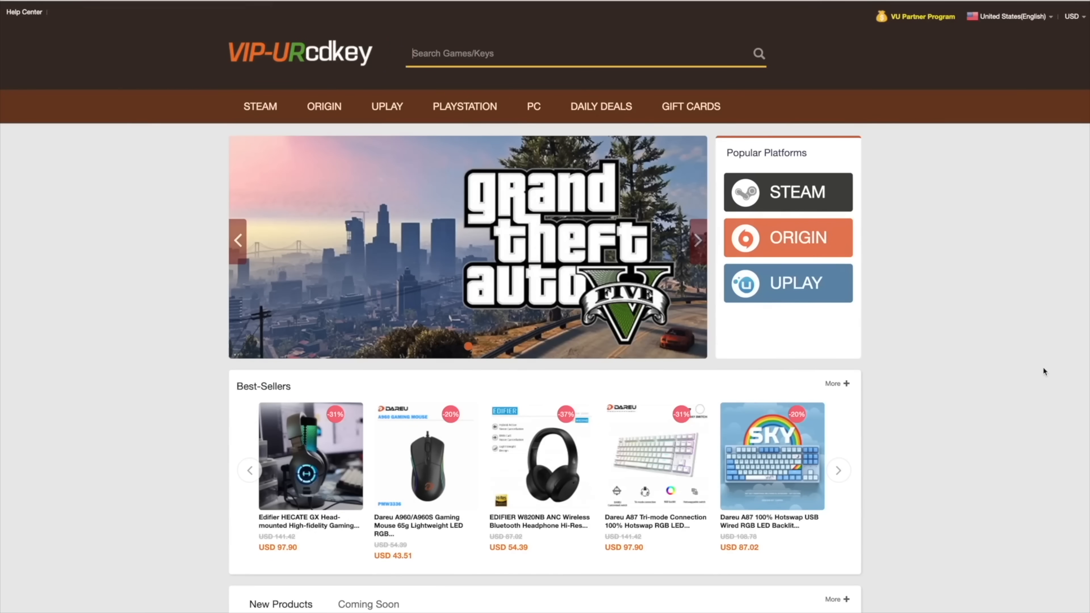
Search 'win' and open the MS Windows 10 Pro OEM CD-KEY GLOBAL-Lifetime product page
{"action": "left_click", "coordinate": [839, 470]}
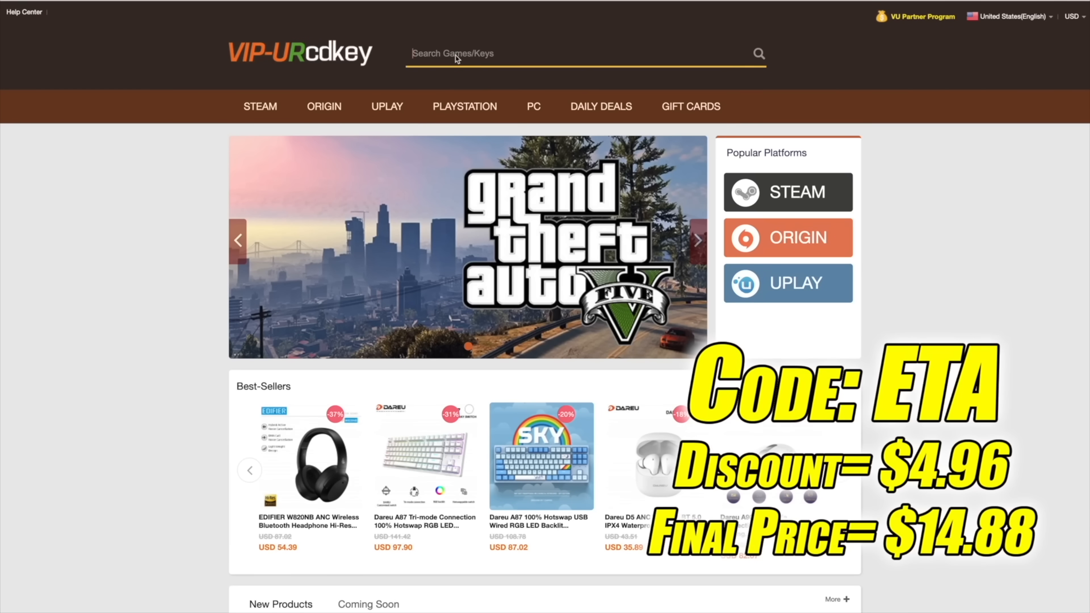
{"action": "type", "text": "win"}
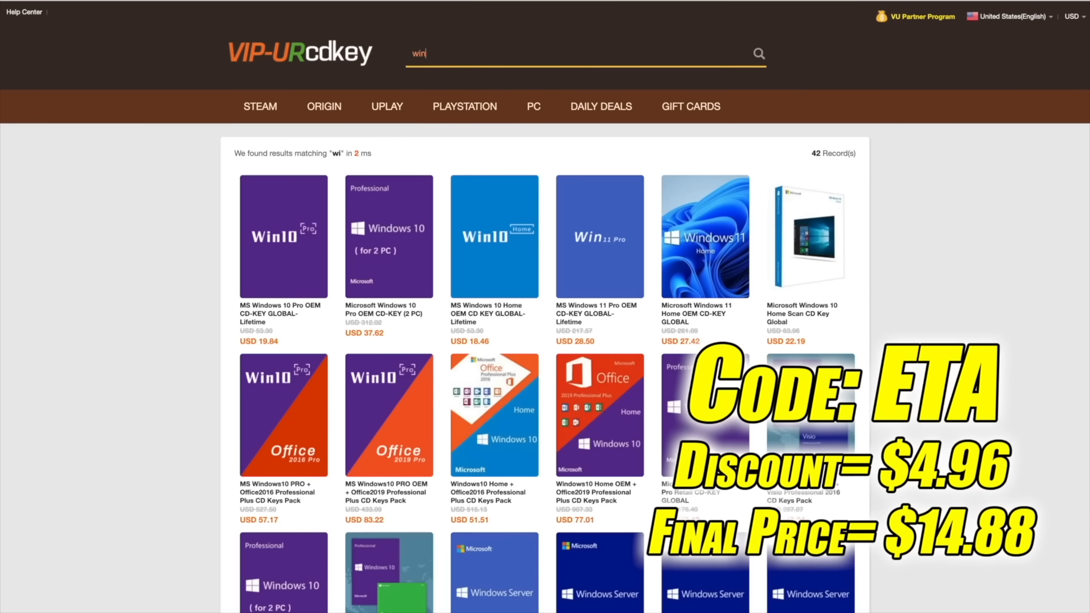
{"action": "left_click", "coordinate": [283, 236]}
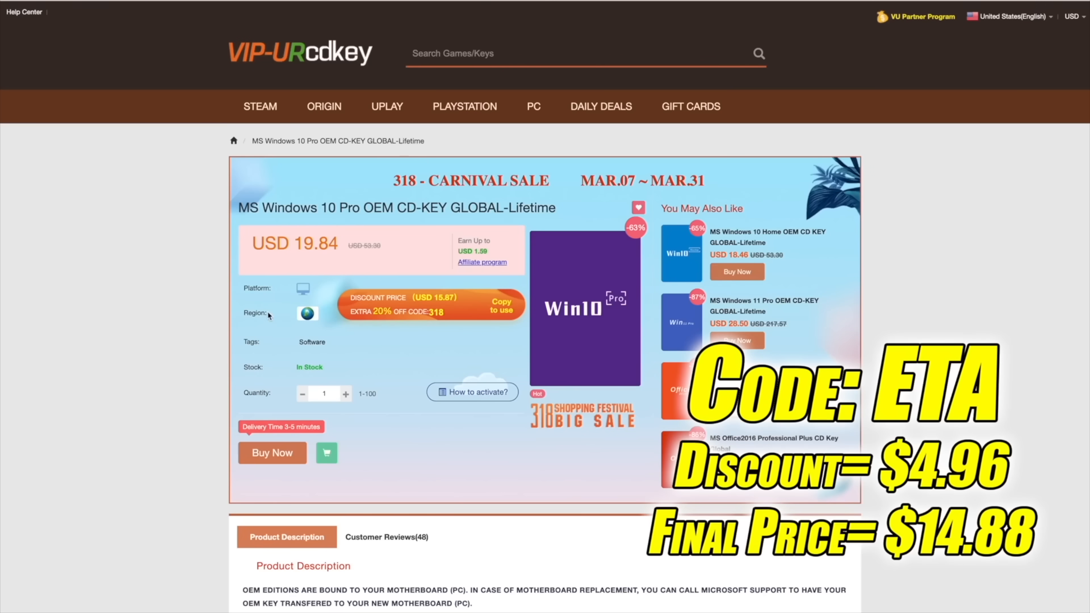
{"action": "mouse_move", "coordinate": [154, 311]}
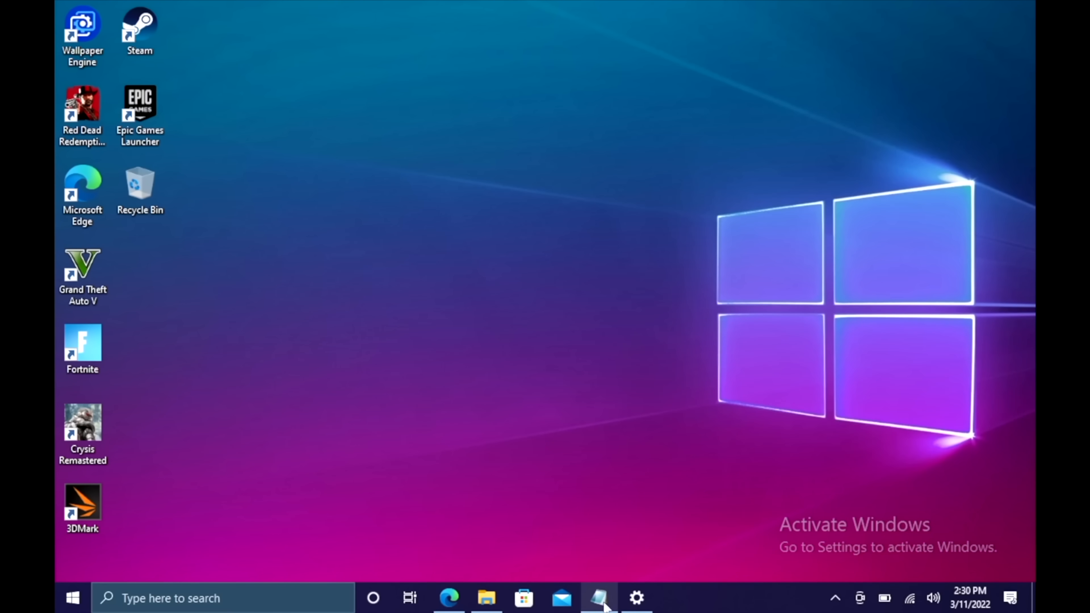
Activate Windows 10 Pro in Settings Activation with the purchased product key and dismiss the success message
{"action": "left_click", "coordinate": [634, 597]}
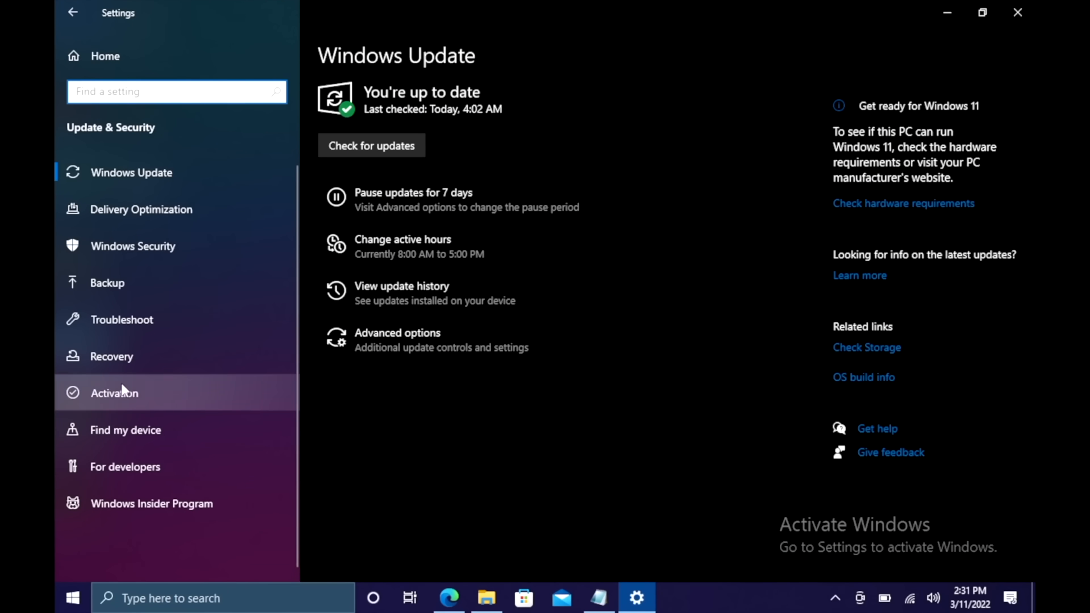
{"action": "left_click", "coordinate": [114, 392]}
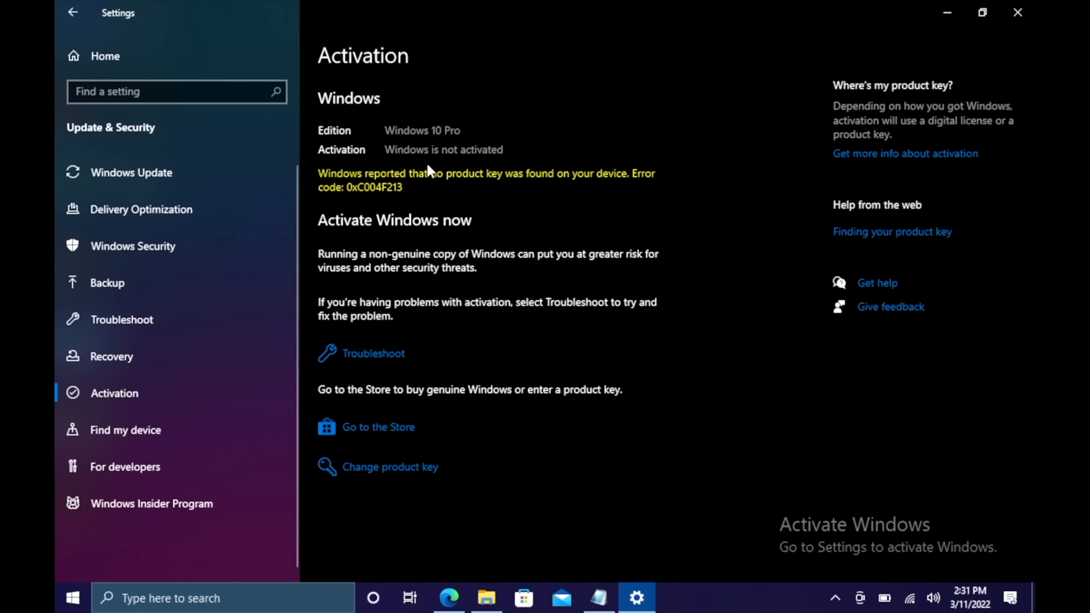
{"action": "mouse_move", "coordinate": [405, 520]}
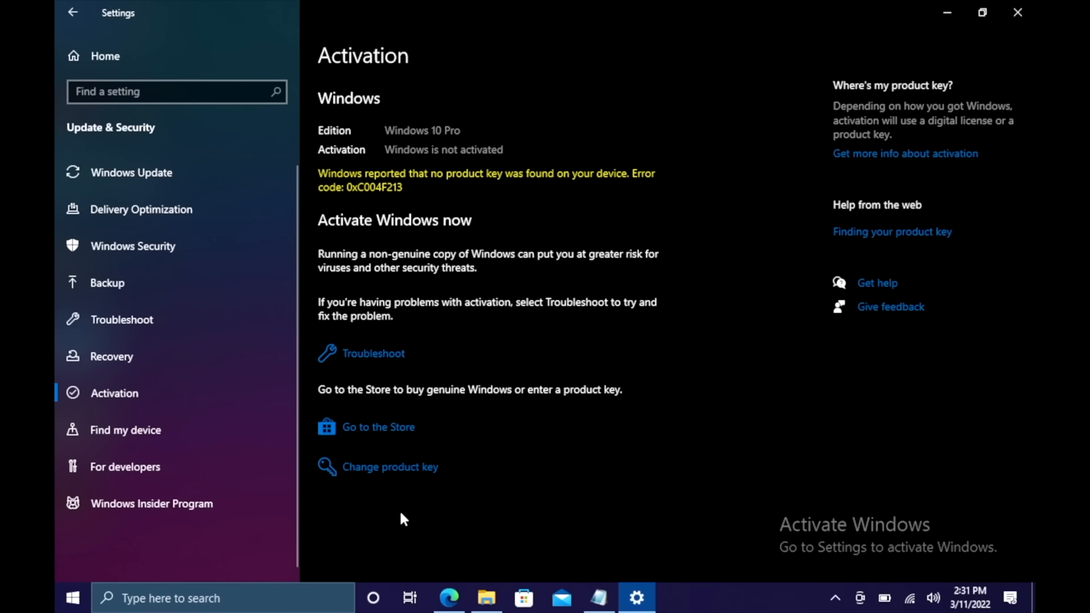
{"action": "mouse_move", "coordinate": [554, 429]}
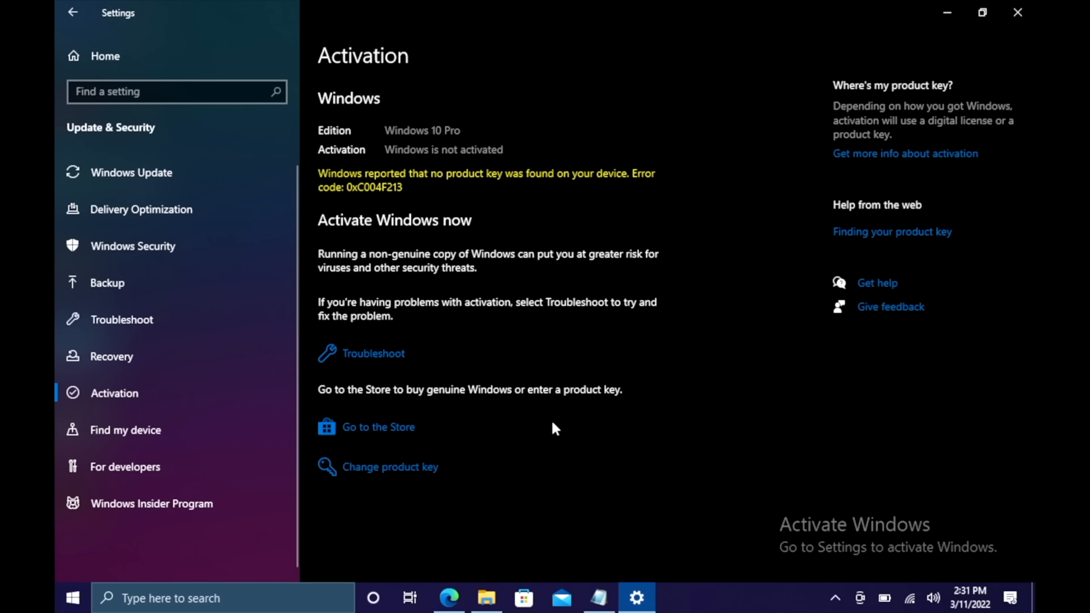
{"action": "left_click", "coordinate": [387, 467]}
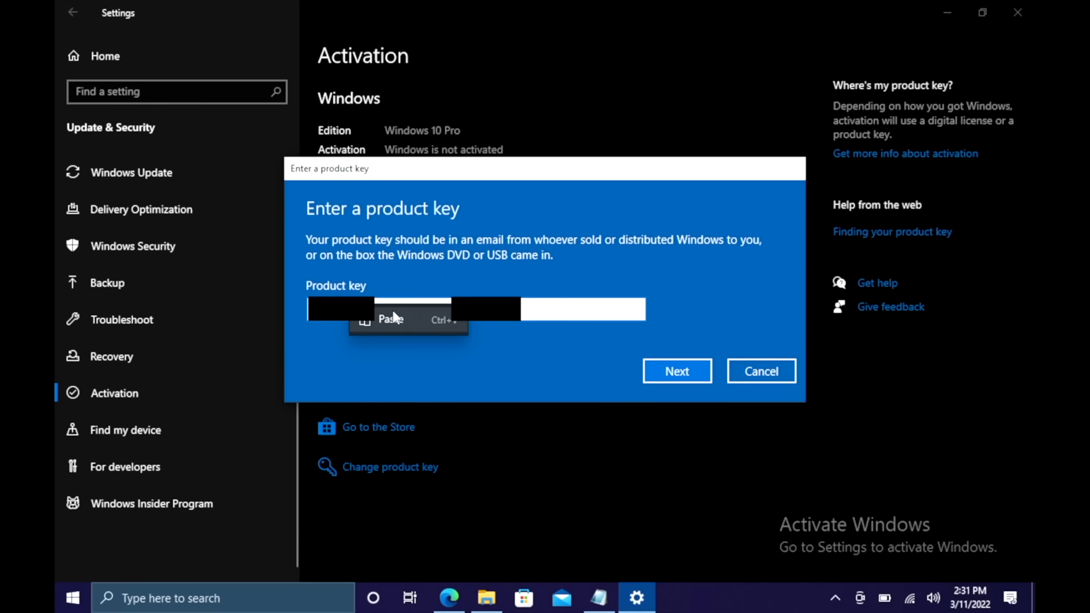
{"action": "left_click", "coordinate": [675, 371]}
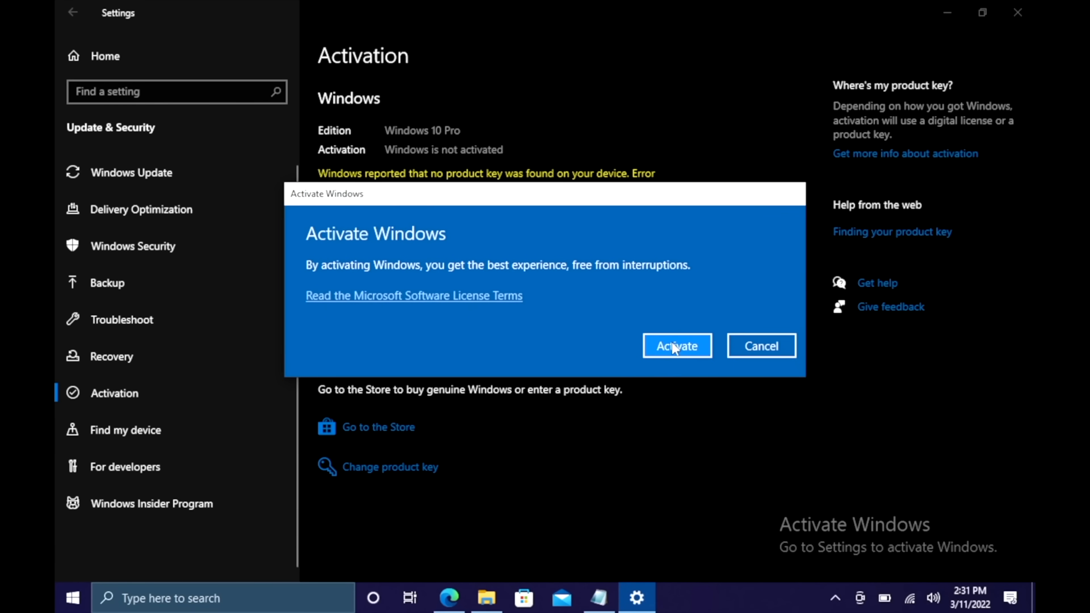
{"action": "left_click", "coordinate": [675, 346]}
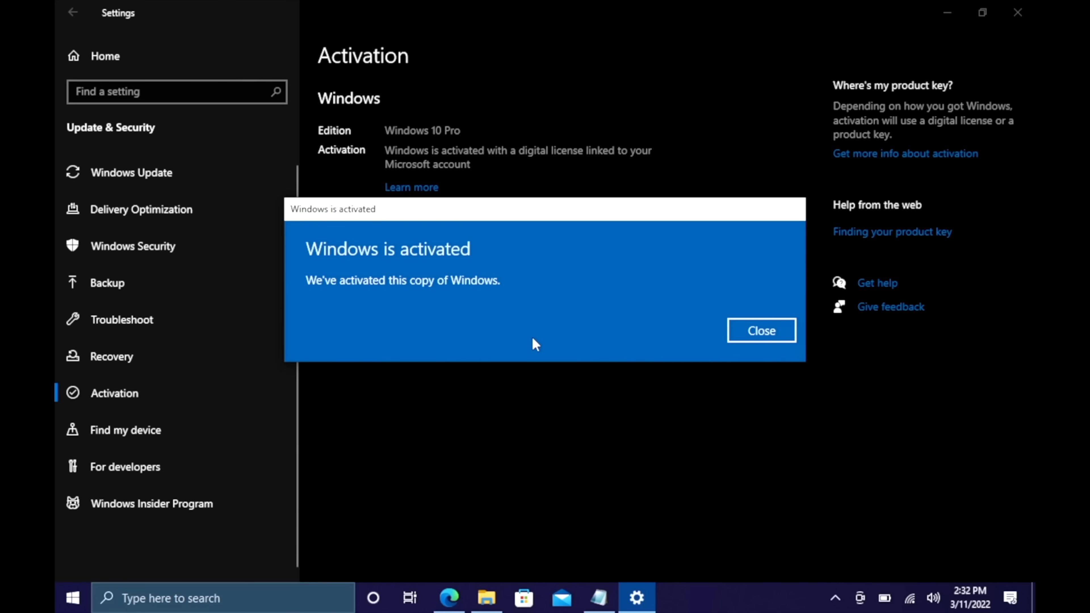
{"action": "mouse_move", "coordinate": [759, 338]}
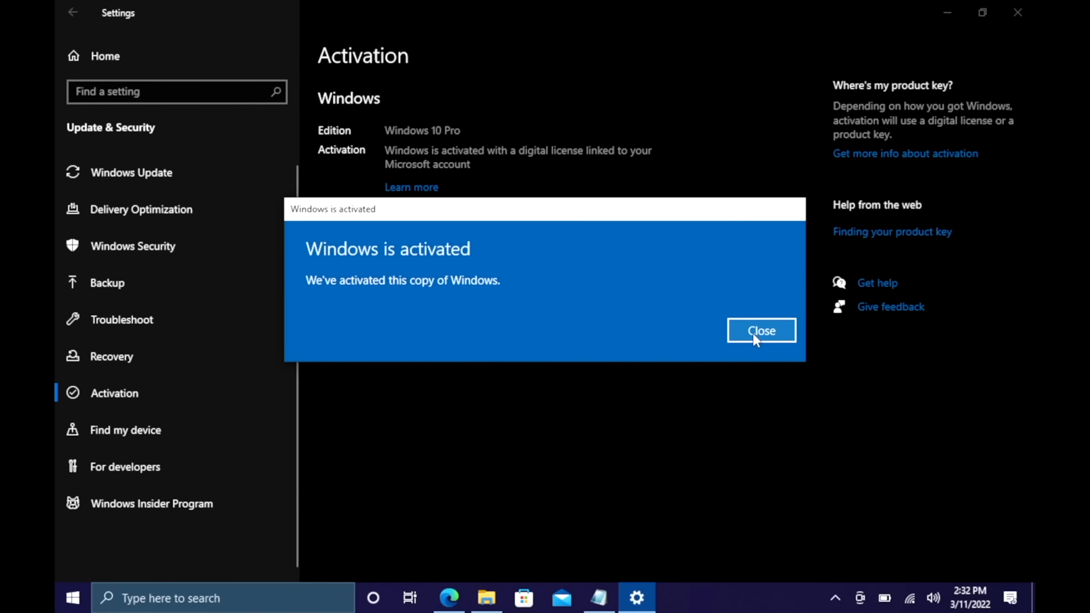
{"action": "left_click", "coordinate": [760, 330]}
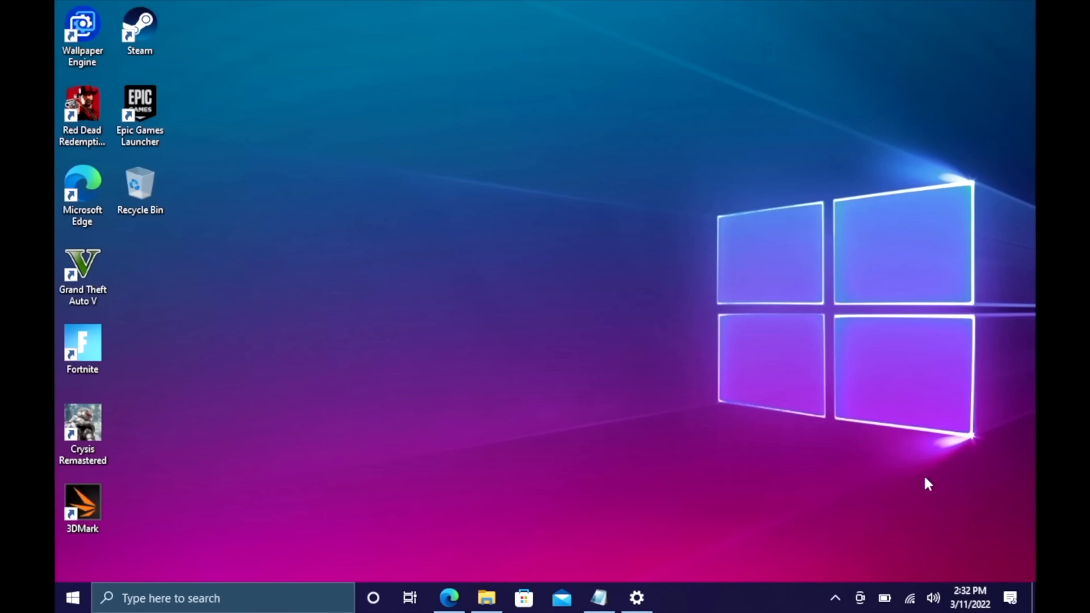
{"action": "mouse_move", "coordinate": [482, 182]}
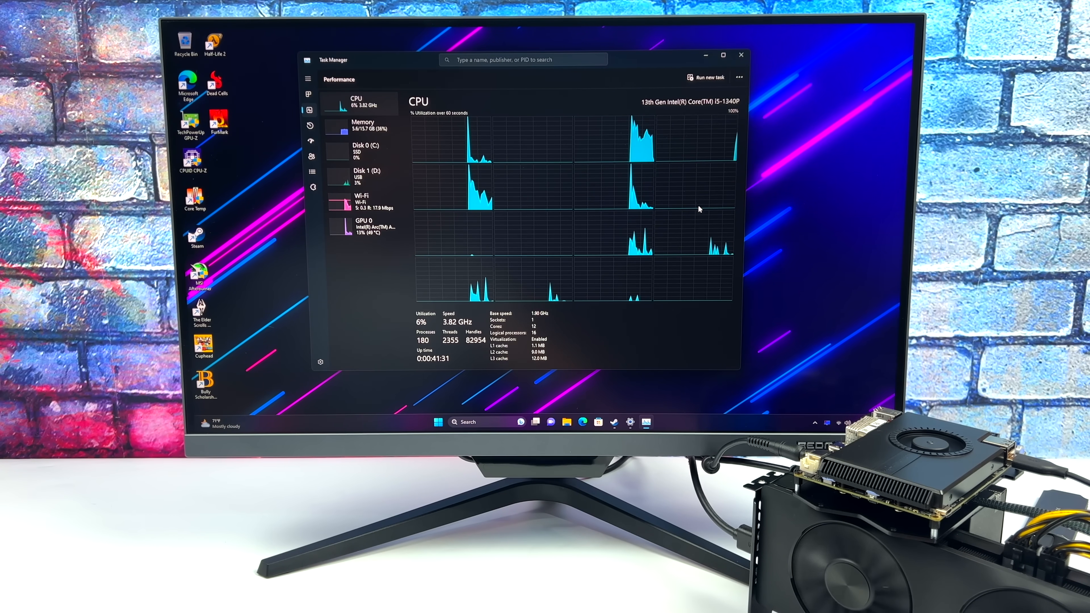
Check memory details, then show the Intel Arc A750 on the GPU 0 performance page
{"action": "left_click", "coordinate": [362, 125]}
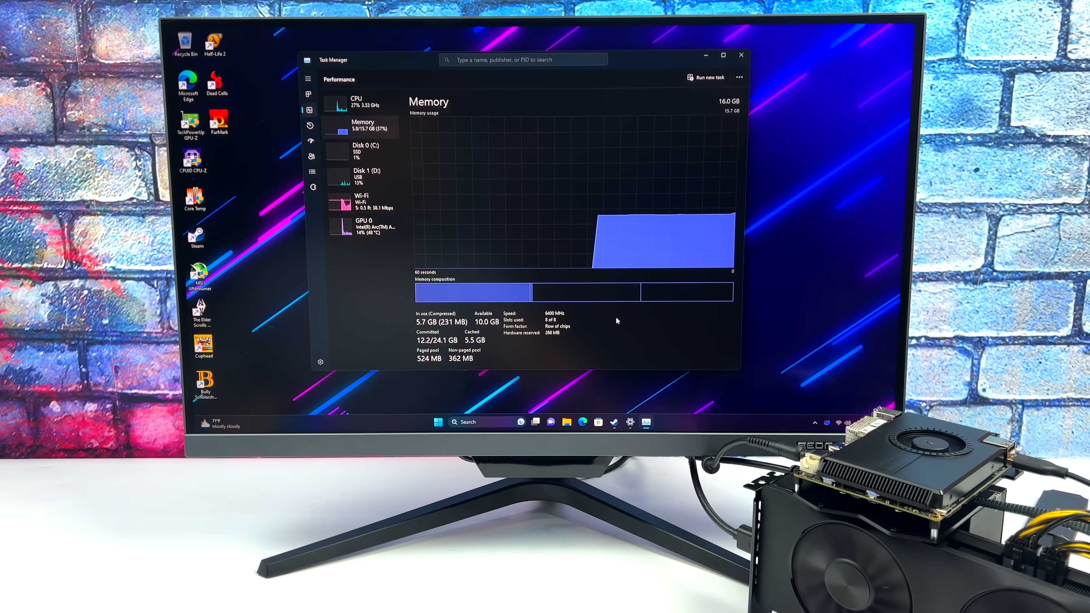
{"action": "left_click", "coordinate": [361, 224]}
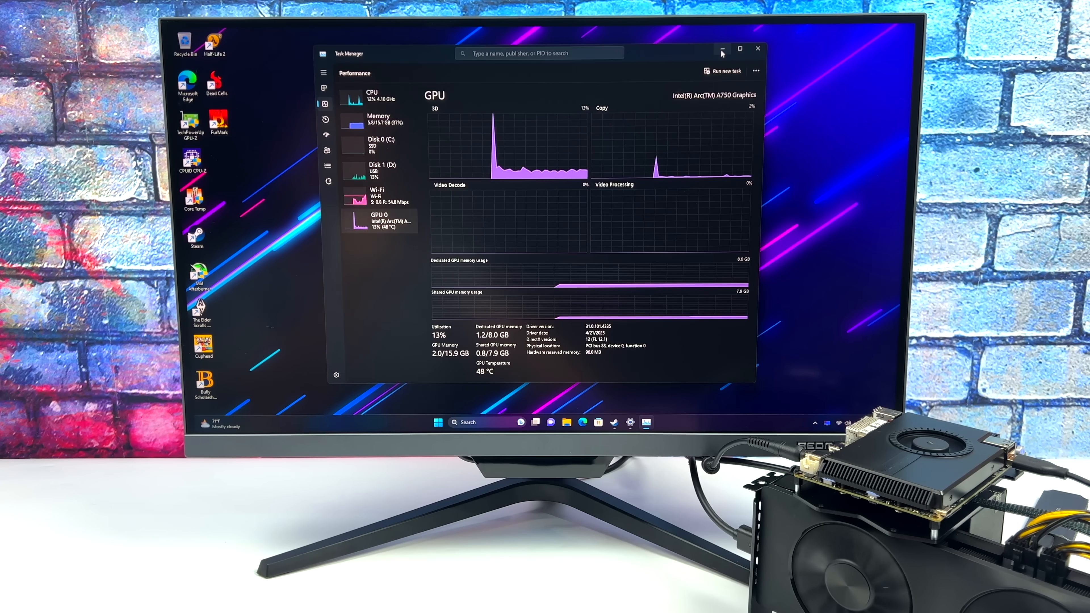
Launch GPU-Z from the desktop, view the Arc A750's sensor readings under the render test, then close it
{"action": "left_click", "coordinate": [757, 49]}
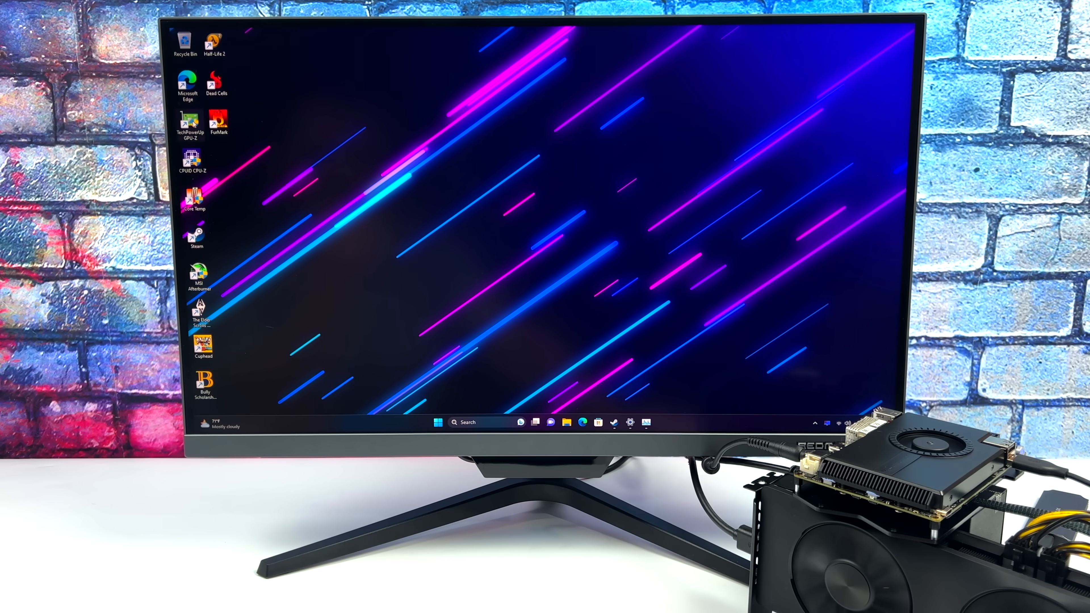
{"action": "double_click", "coordinate": [185, 124]}
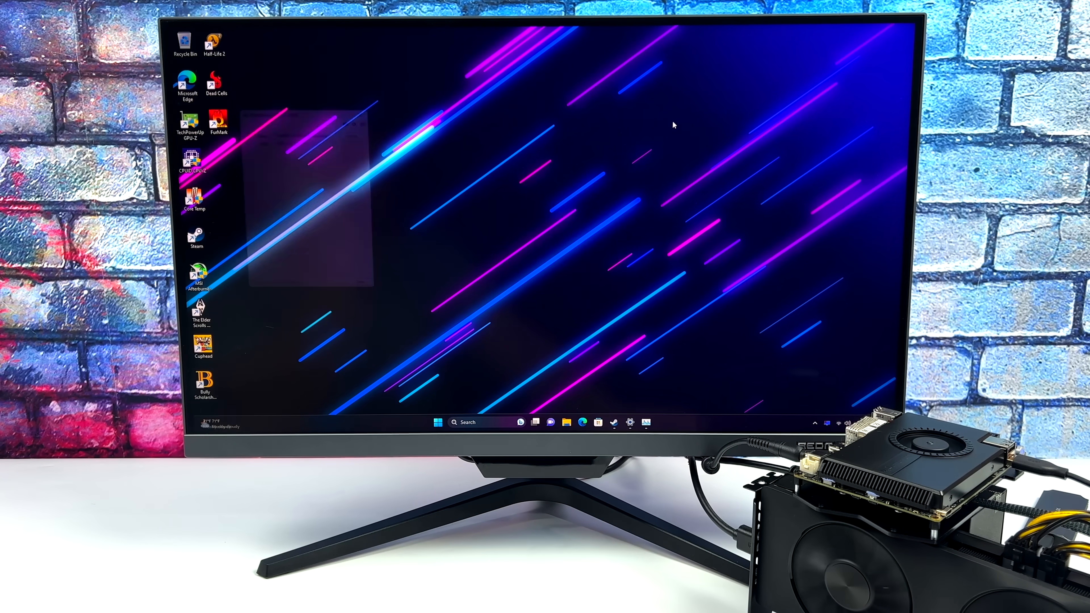
{"action": "double_click", "coordinate": [186, 125]}
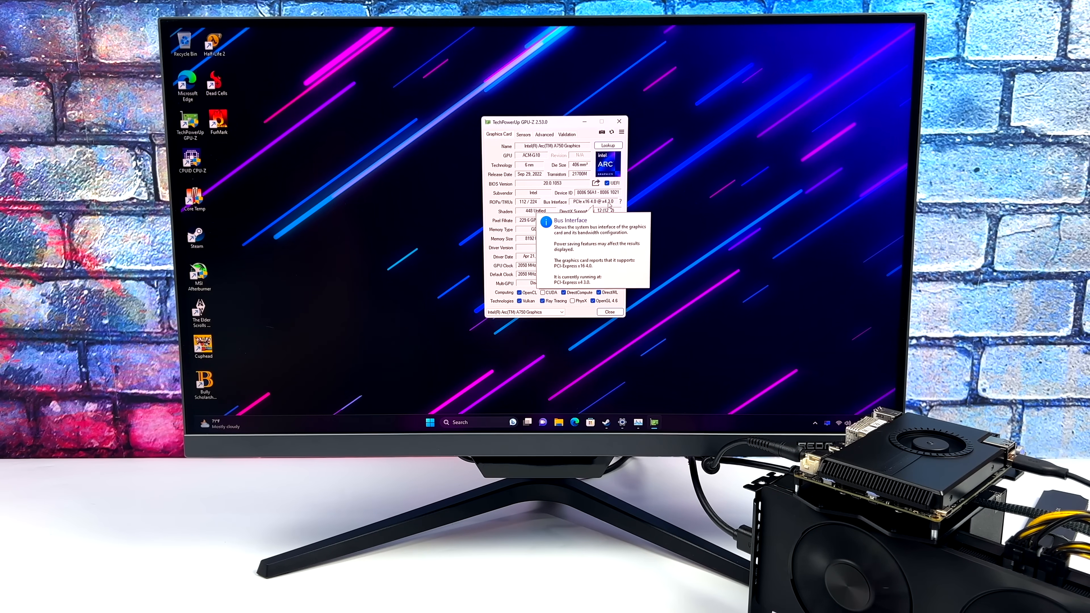
{"action": "left_click", "coordinate": [626, 201]}
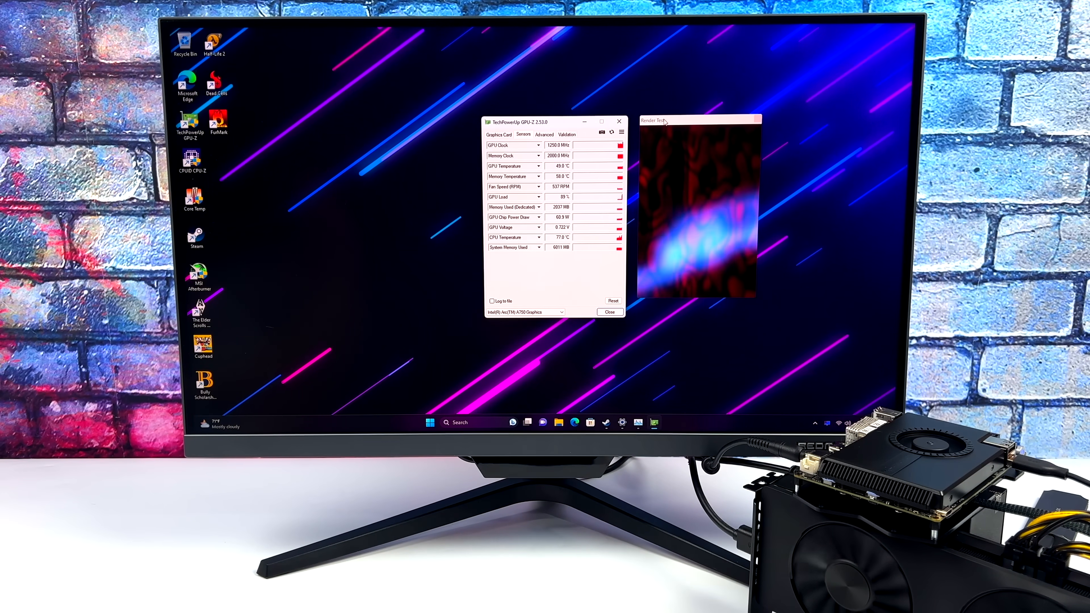
{"action": "left_click", "coordinate": [500, 134]}
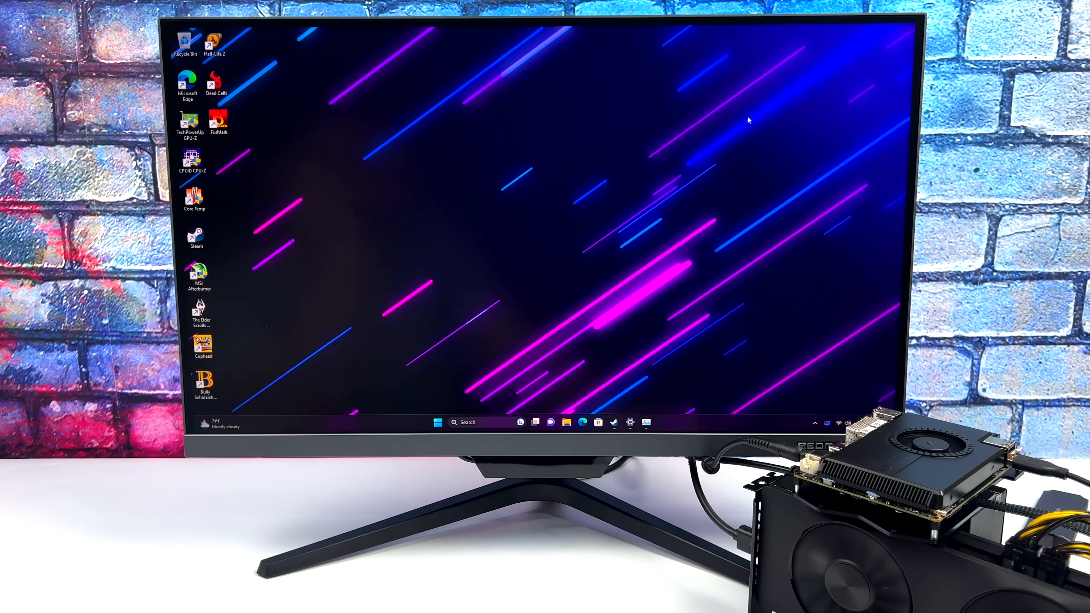
Launch Arc Control and go through the games library to the performance tuning settings
{"action": "left_click", "coordinate": [827, 423]}
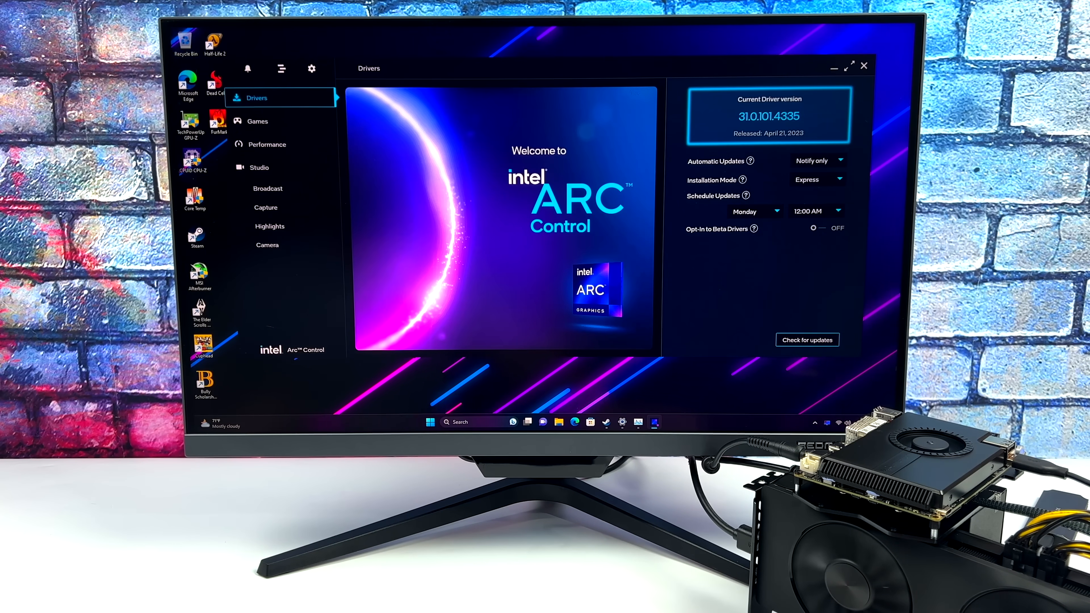
{"action": "mouse_move", "coordinate": [803, 390]}
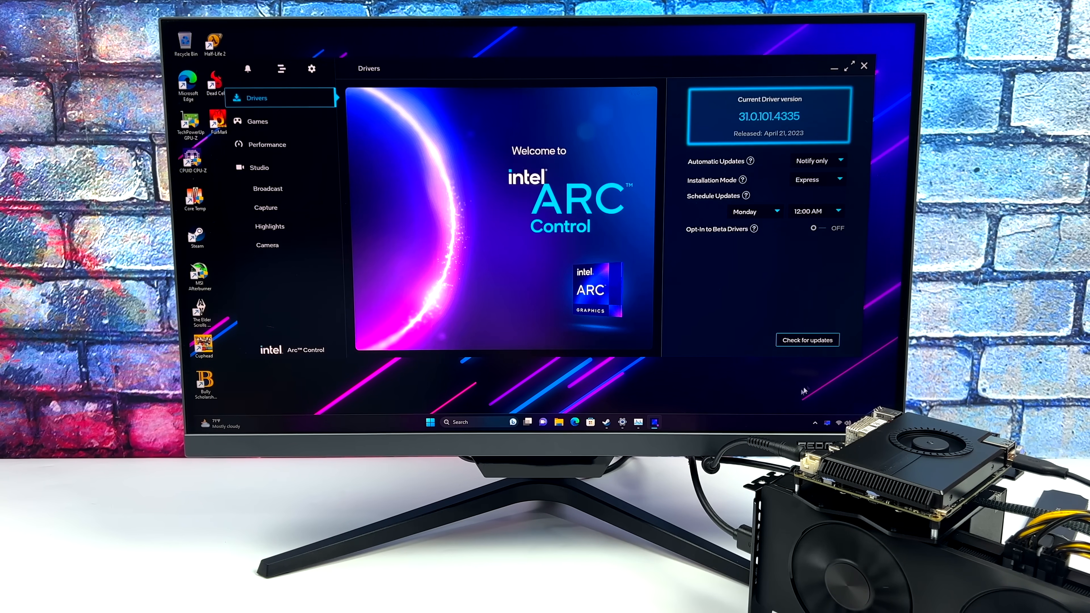
{"action": "left_click", "coordinate": [257, 121]}
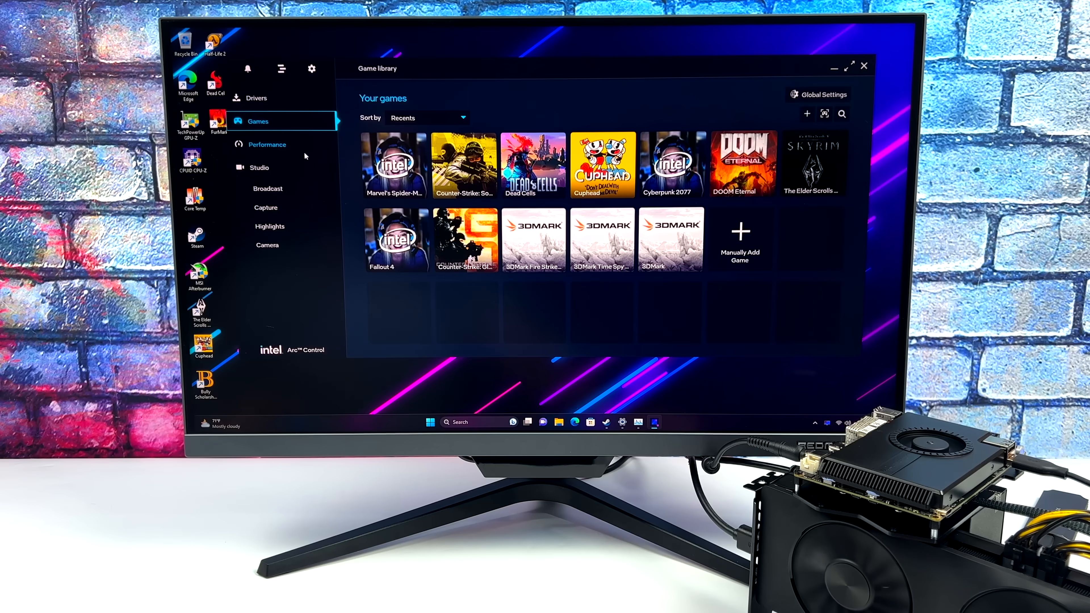
{"action": "left_click", "coordinate": [268, 144]}
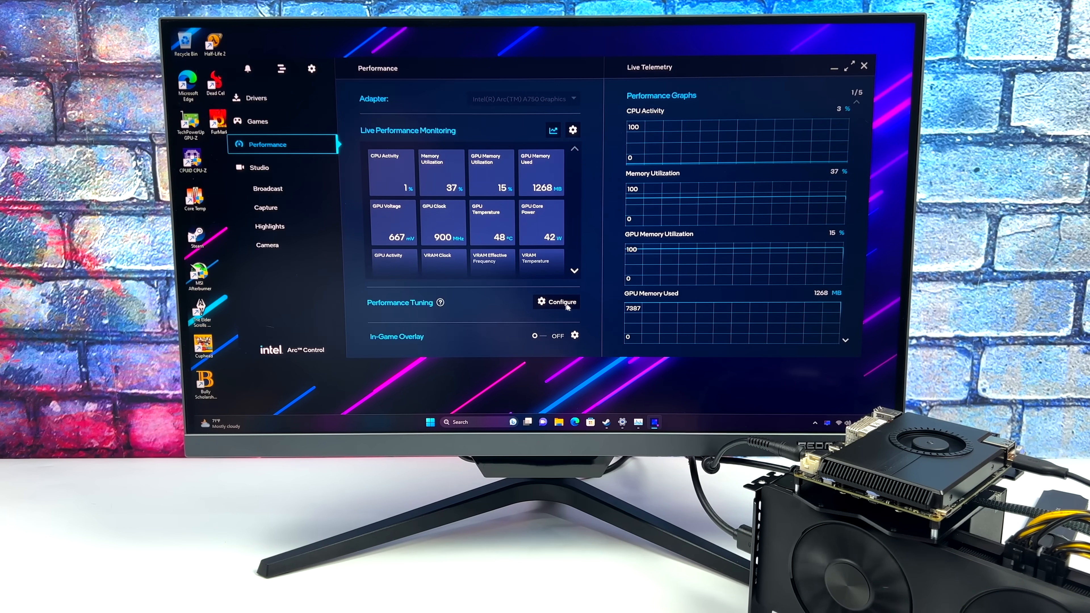
{"action": "left_click", "coordinate": [560, 301]}
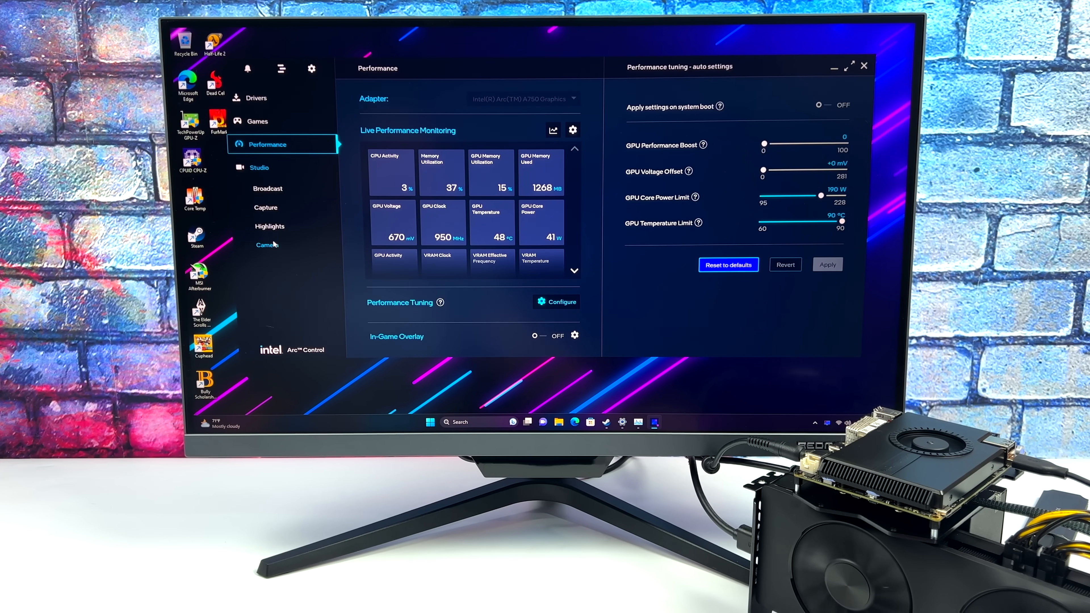
Enable the in-game overlay, set its position to top-right, and close Arc Control
{"action": "left_click", "coordinate": [534, 335]}
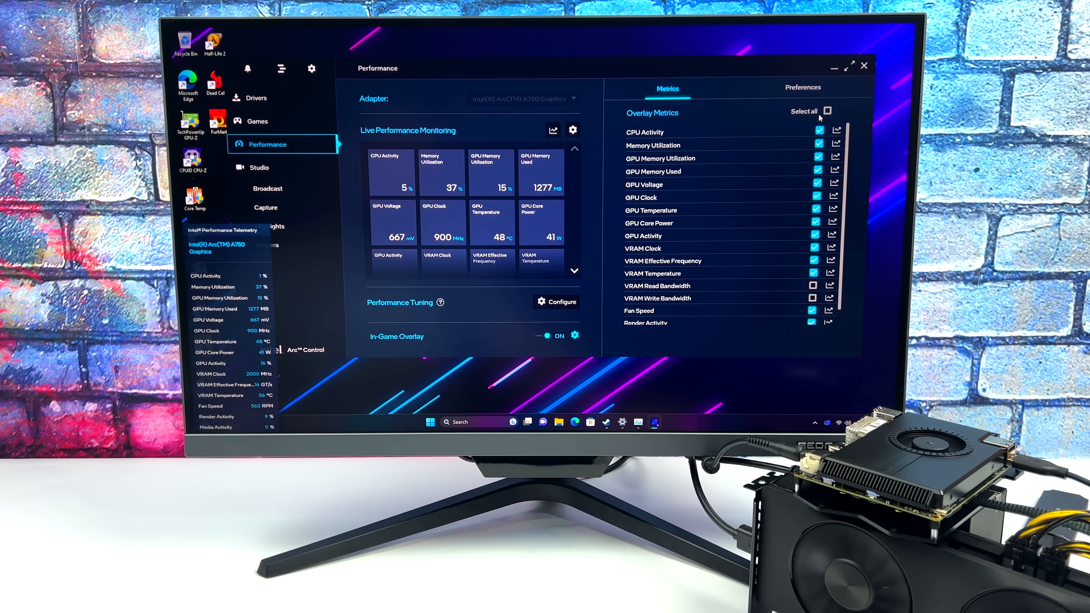
{"action": "left_click", "coordinate": [802, 87]}
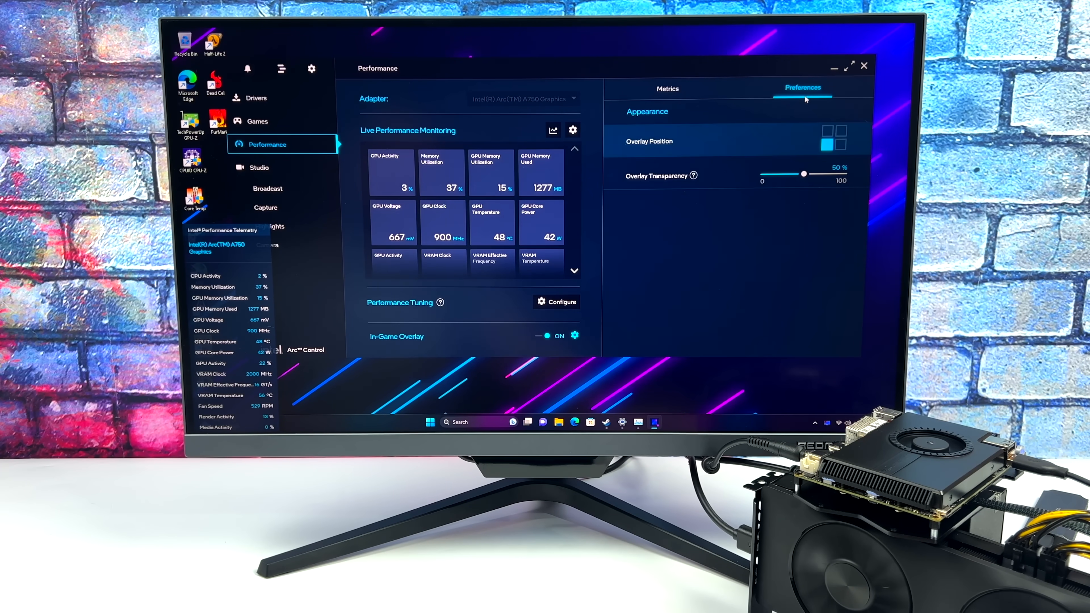
{"action": "left_click", "coordinate": [825, 132]}
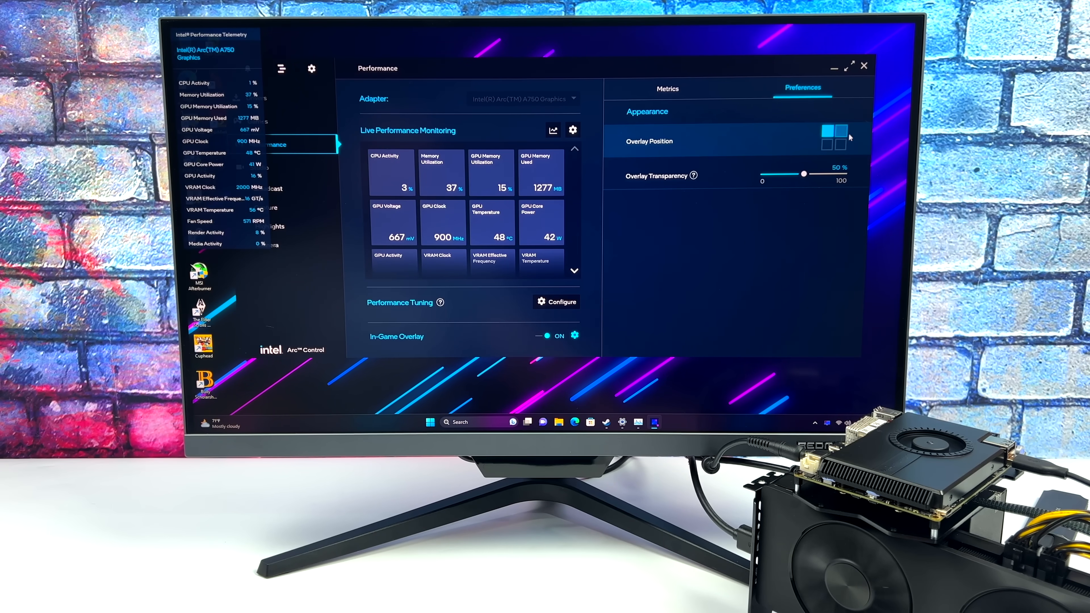
{"action": "left_click", "coordinate": [836, 143]}
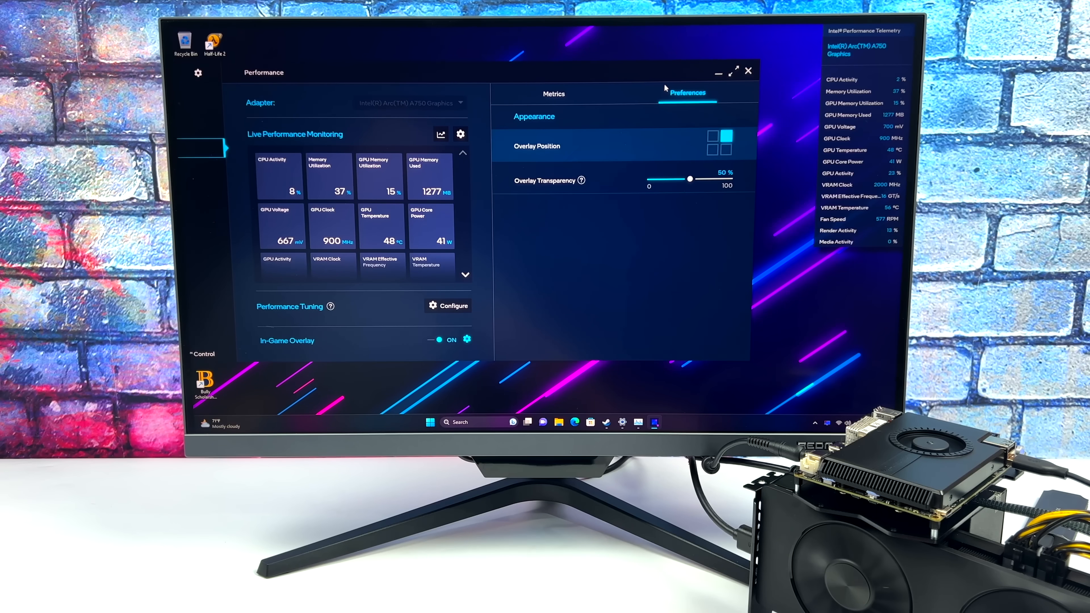
{"action": "left_click", "coordinate": [748, 71]}
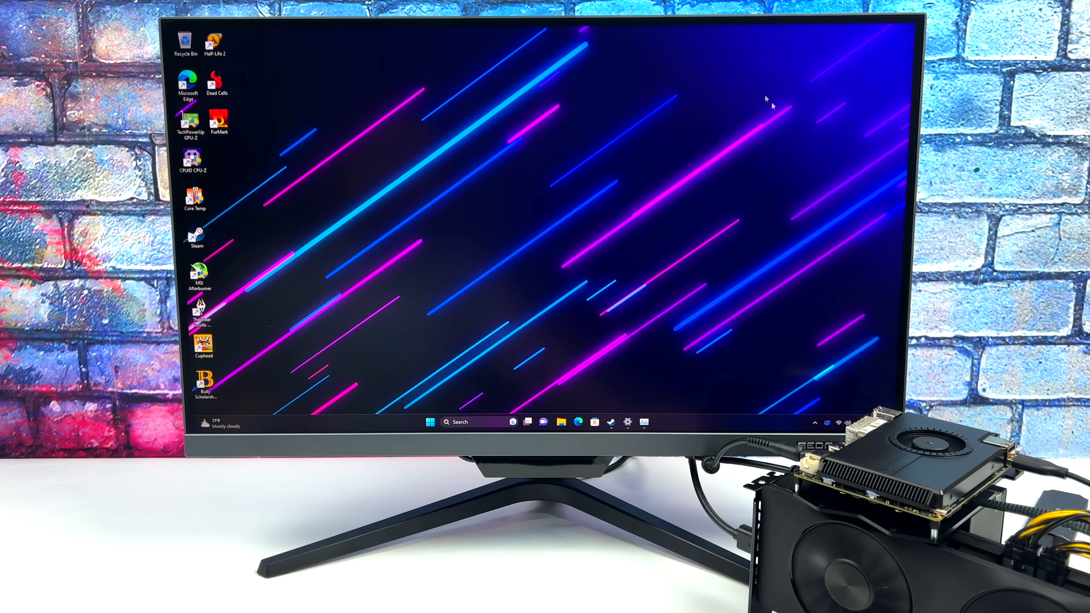